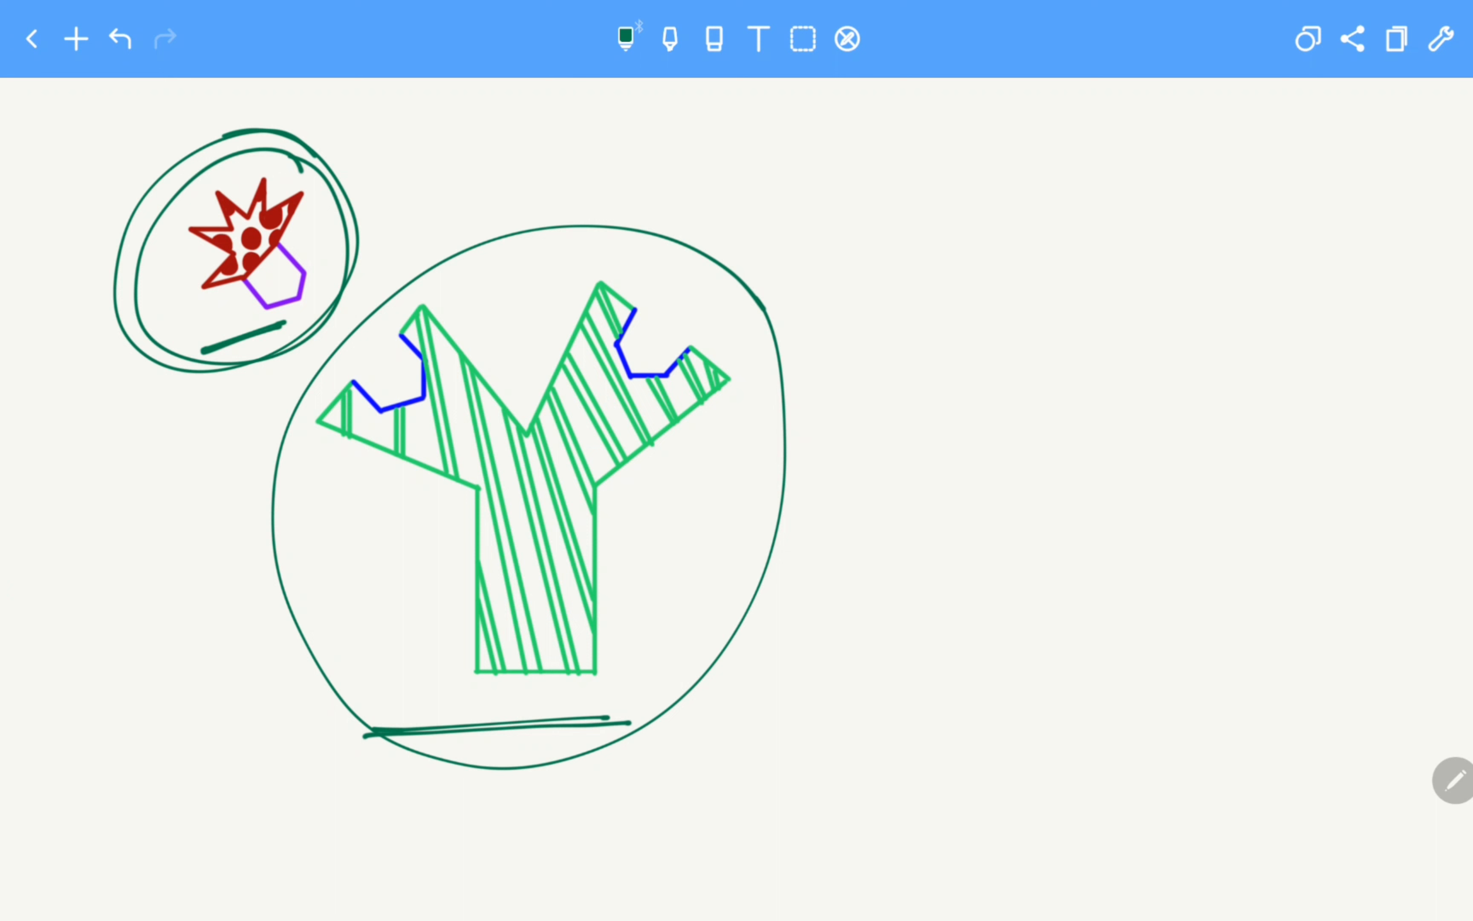
Step: Erase the dark green outline circles and underline strokes around the antigen and antibody drawings
left_click(1453, 780)
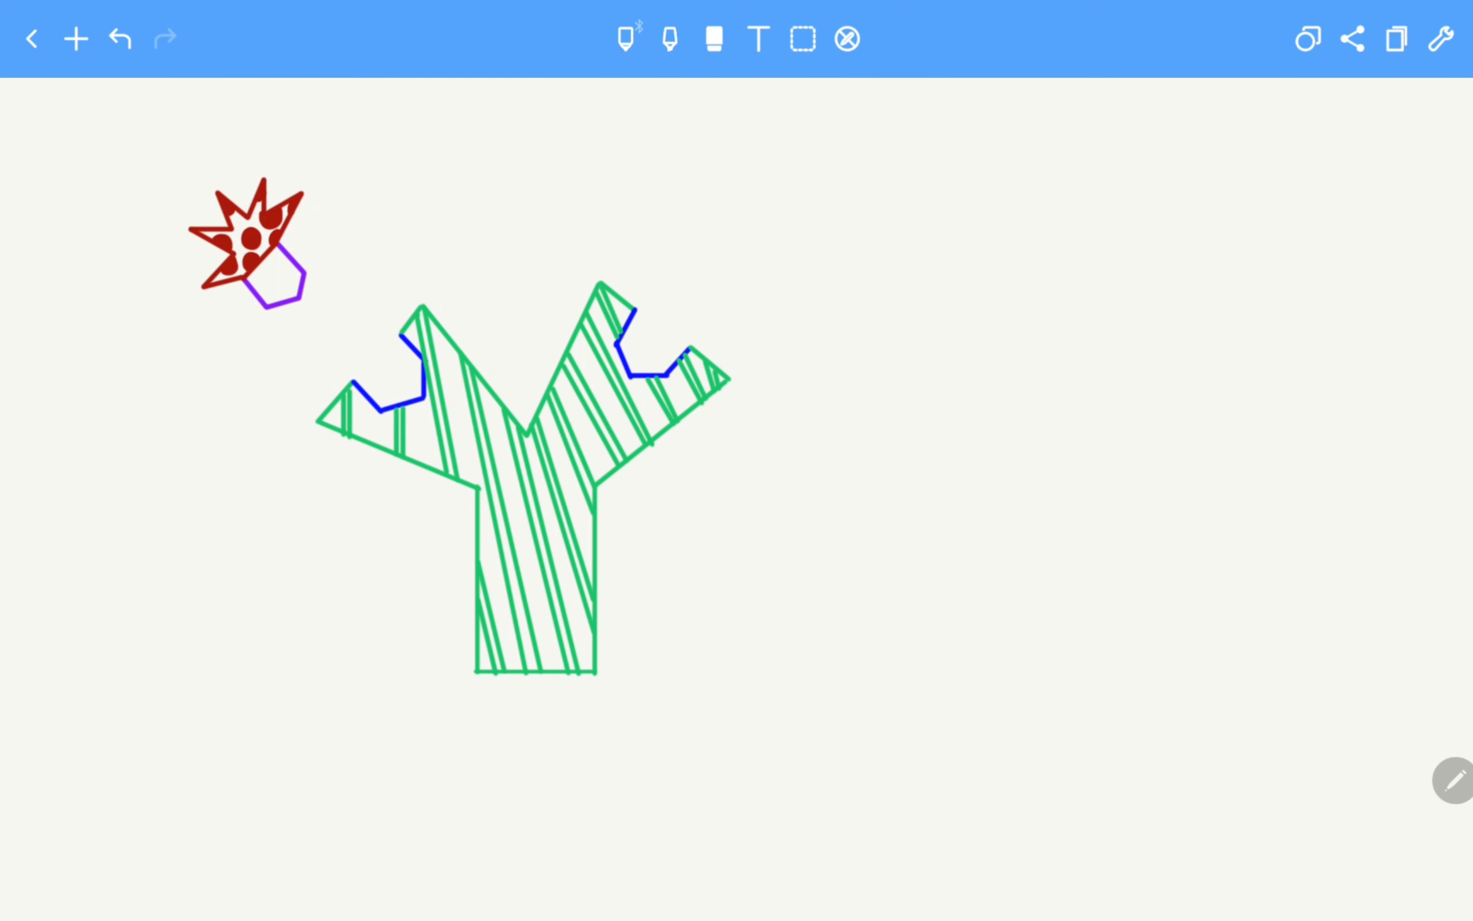
left_click(628, 39)
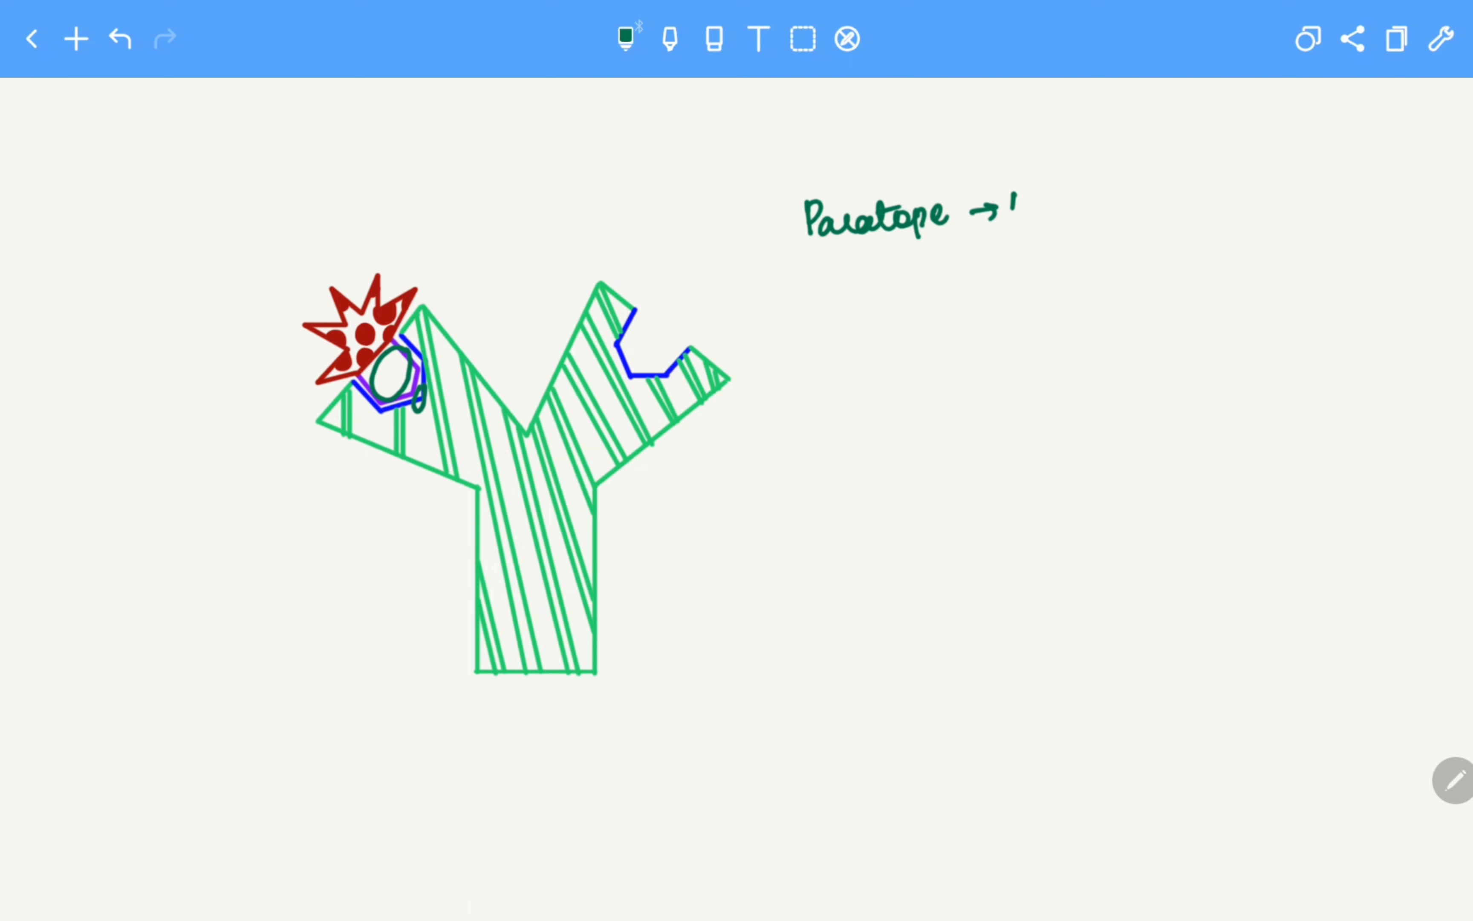
Step: Handwrite 'Paratope → Antibody', 'Epitope → Antigen' and an arrowed 'Parasite' beside the diagram in green
type("Antibody")
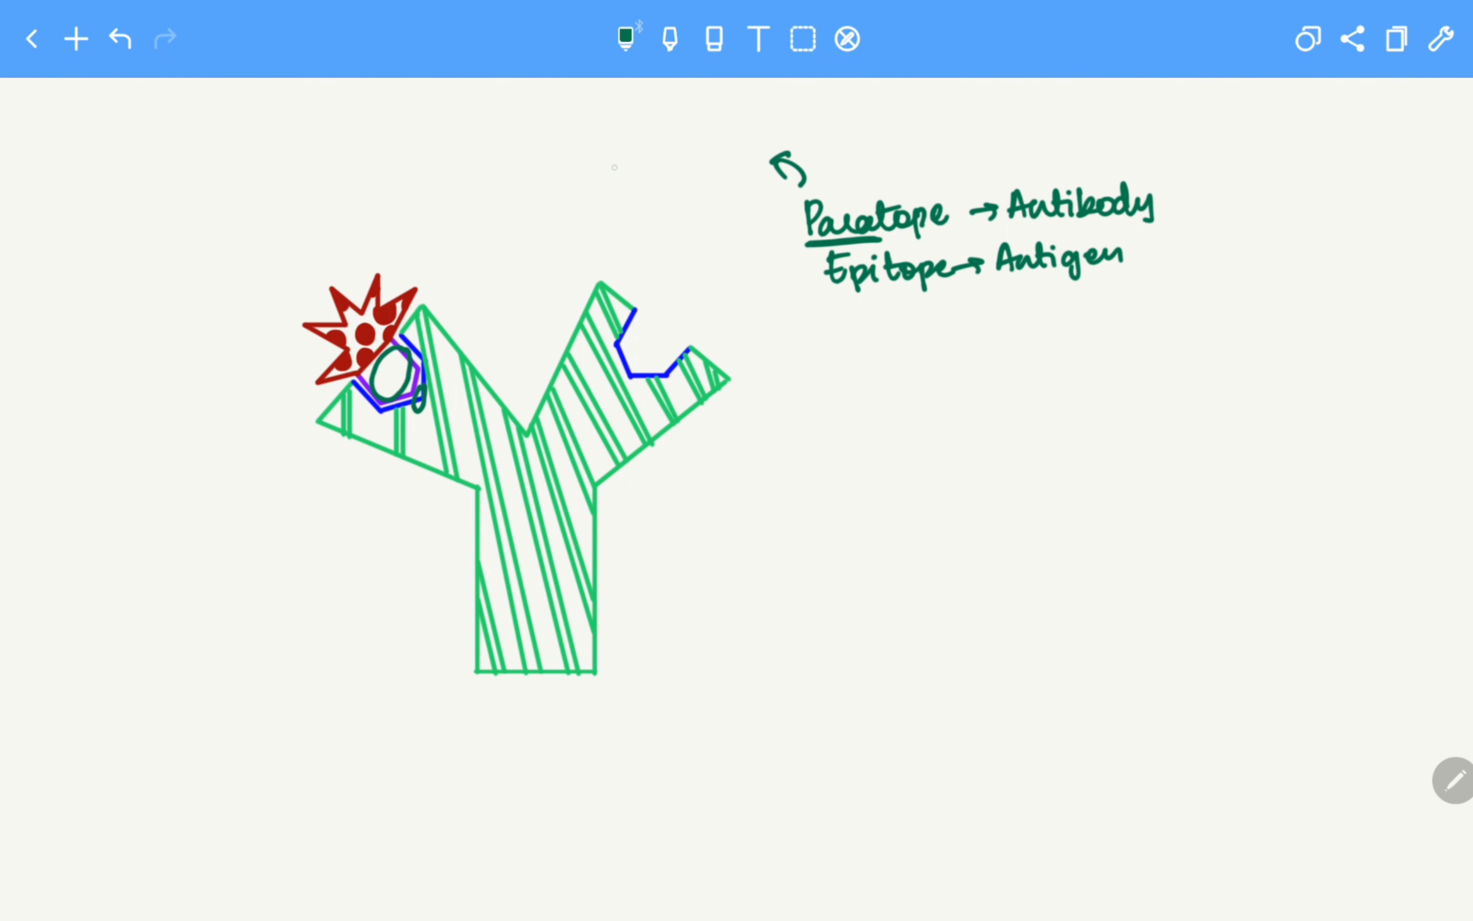
type("Paras")
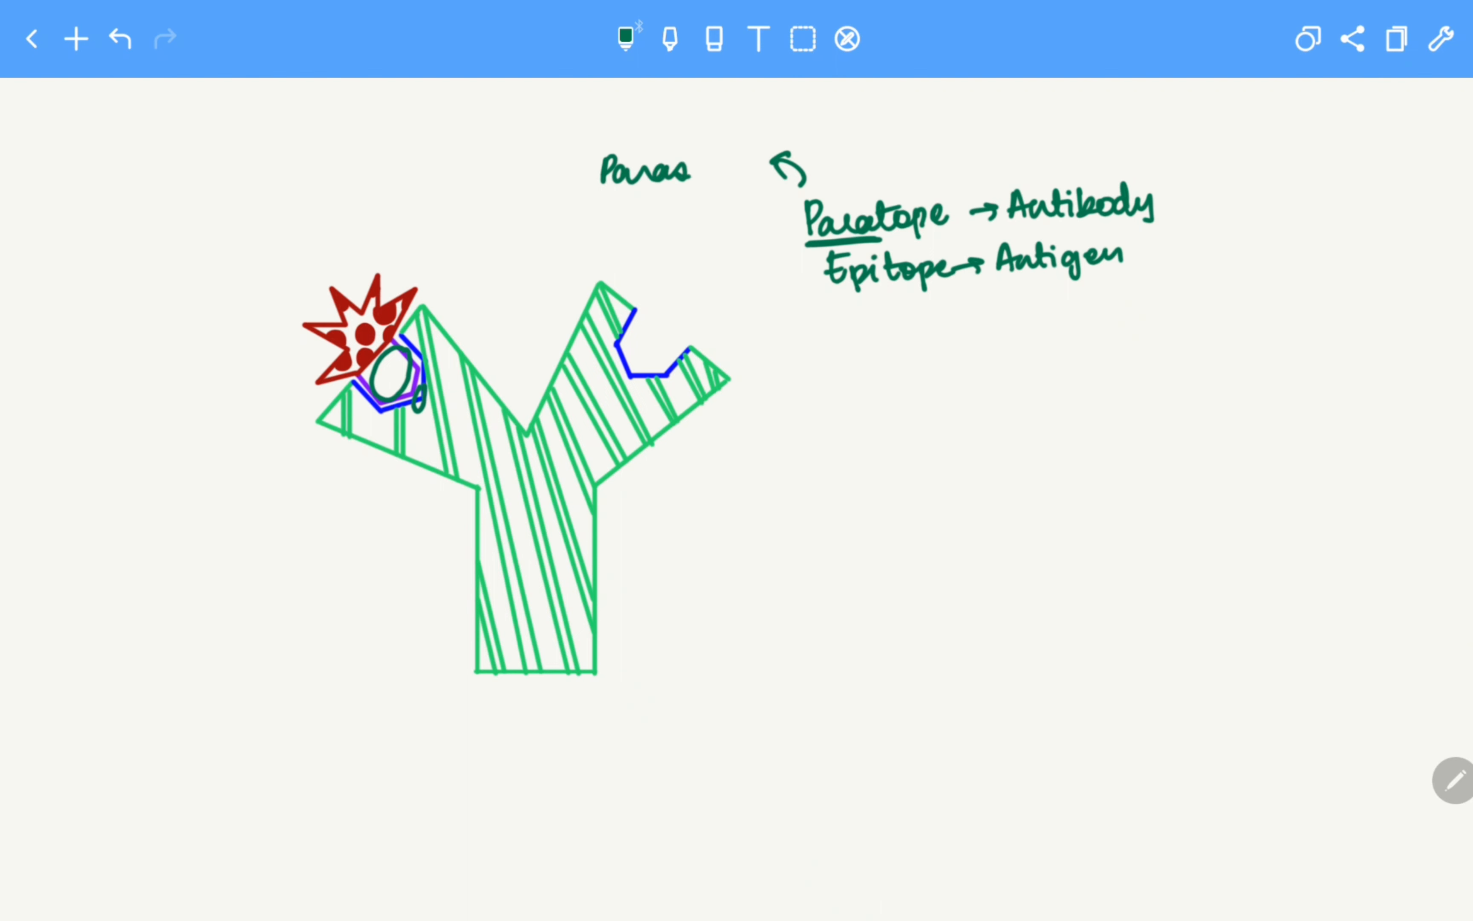
type("ite")
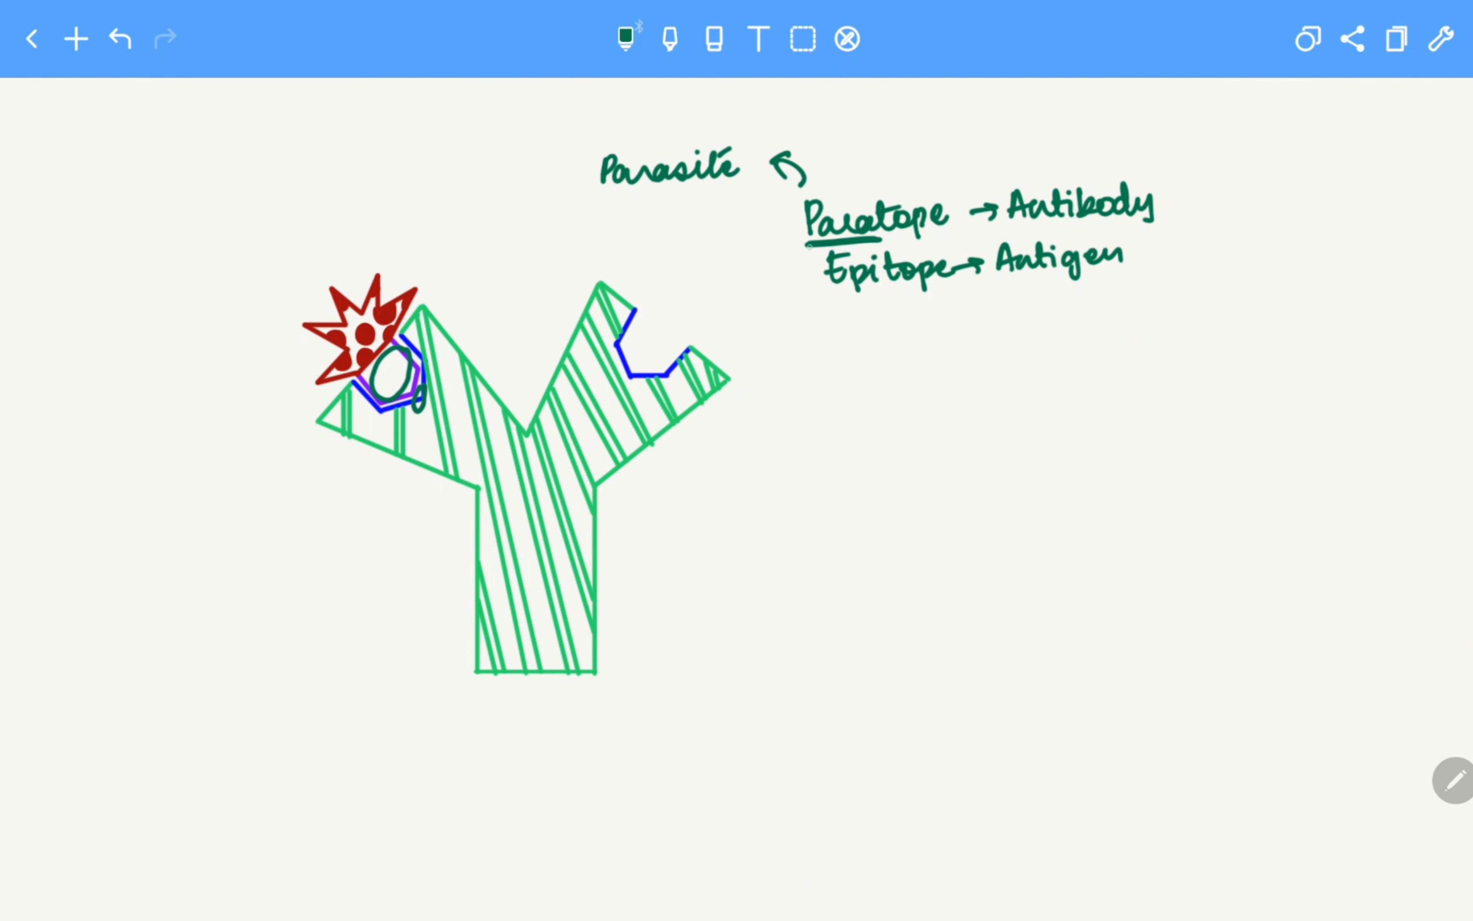